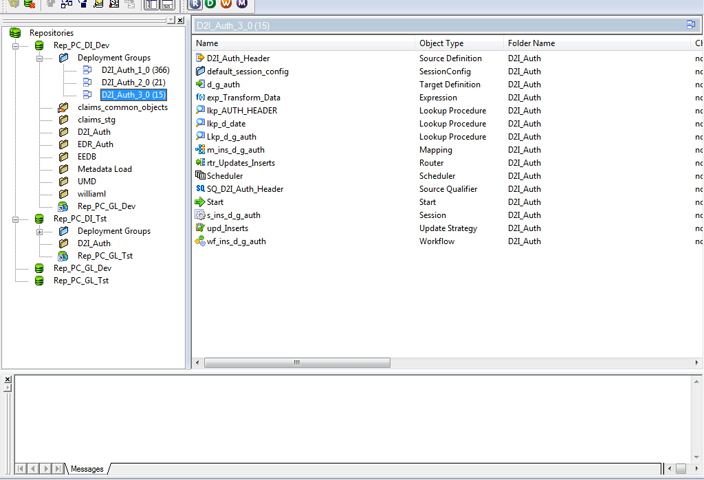
mouse_move(118, 94)
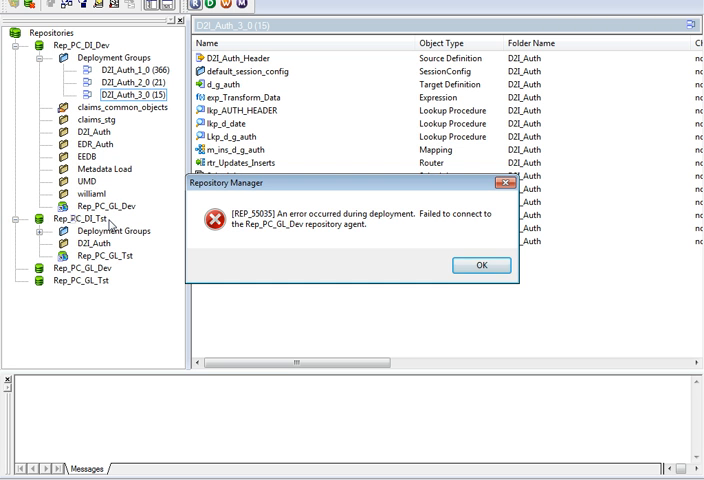
mouse_move(346, 238)
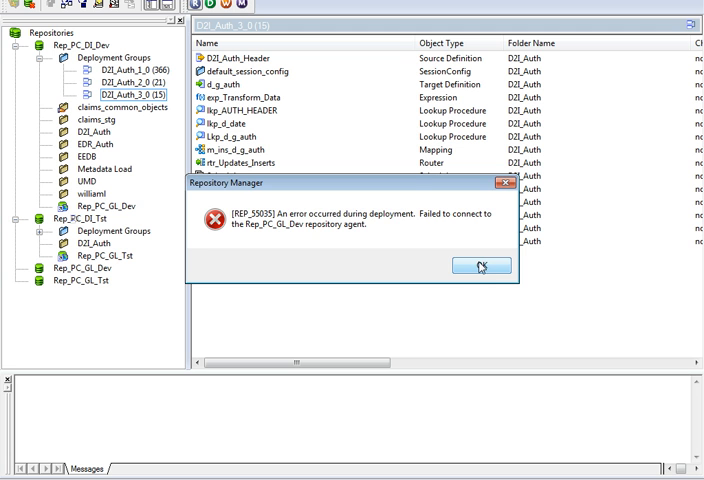
Dismiss the REP_55035 error about failing to connect to Rep_PC_GL_Dev.
left_click(481, 266)
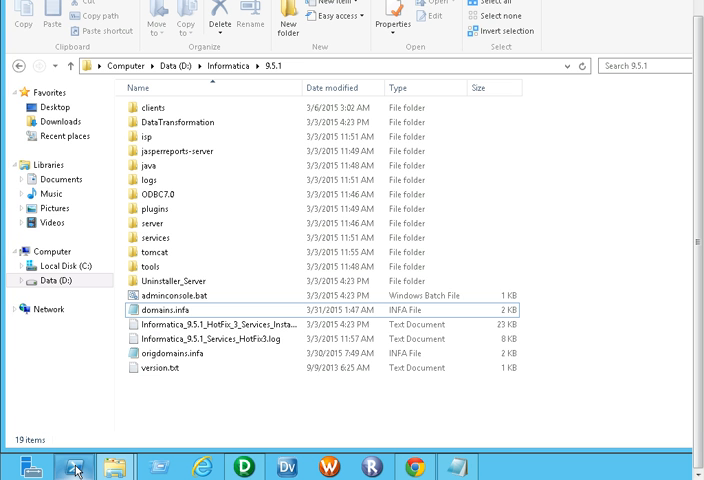
Connect pmrep to rep_pc_di_dev on host klee961hf1, port 5005, as Administrator.
left_click(73, 464)
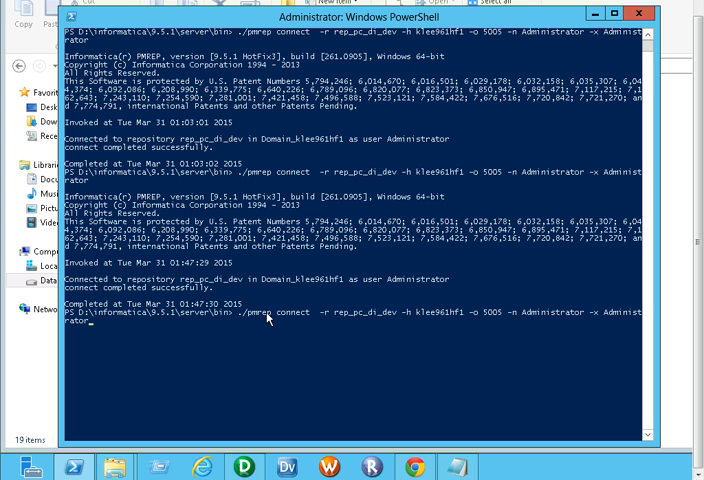
mouse_move(383, 315)
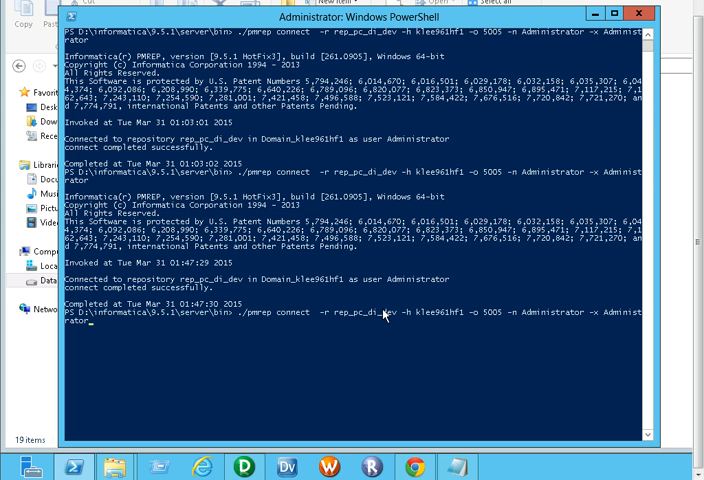
double_click(356, 311)
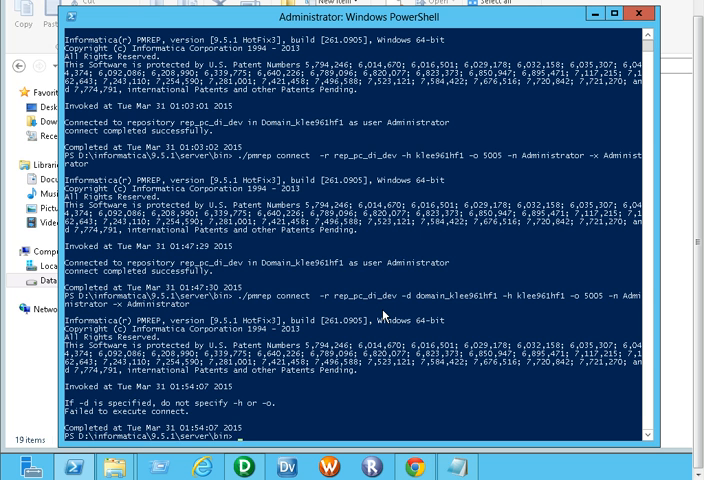
key("Return")
type("clear")
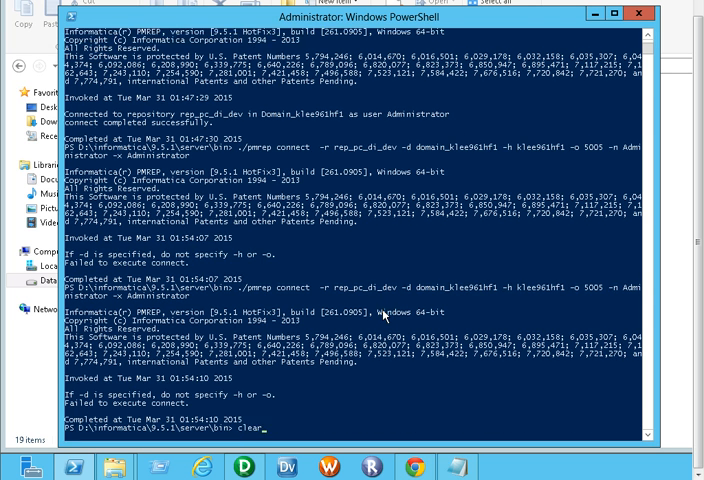
type("pmrep connect -r rep_pc_di_dev -h klee961hf1 -o 5005 -n Administrator -x Administrator")
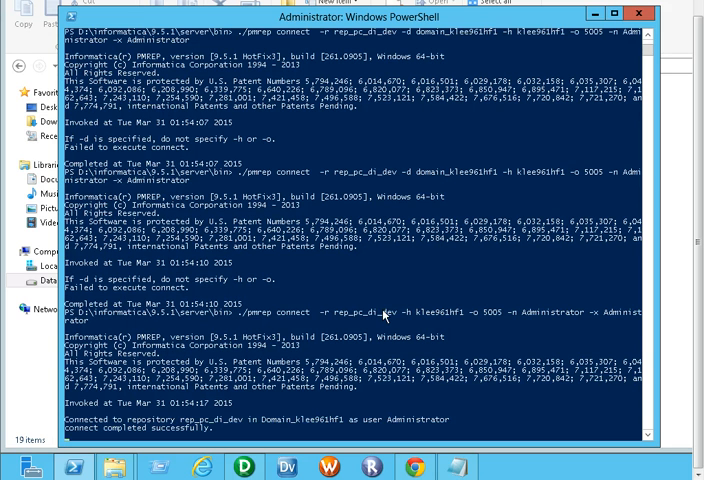
mouse_move(425, 138)
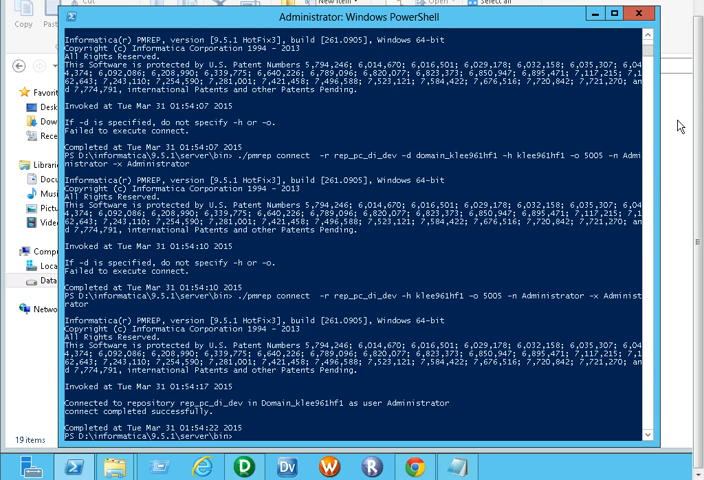
Inspect the Domain_klee961hf1 entry in domains.infa in Notepad.
left_click(107, 461)
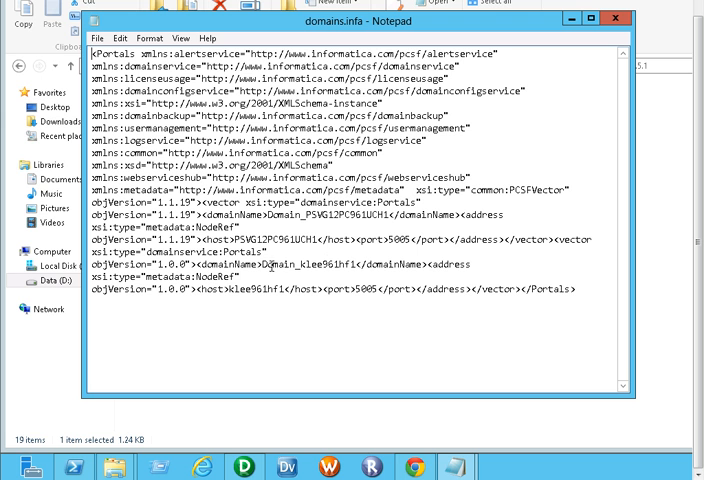
double_click(300, 264)
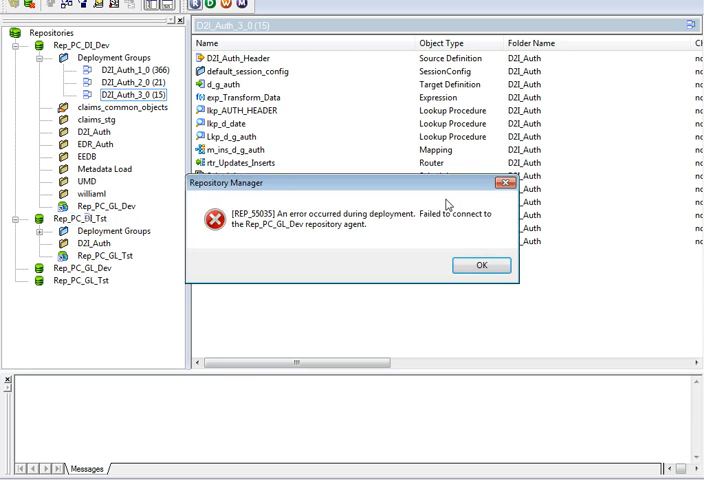
Close the repeated deployment connection error message.
left_click(481, 265)
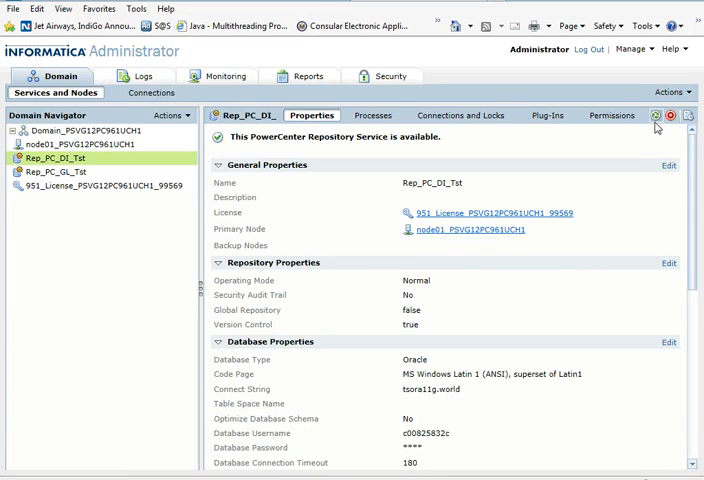
Recycle Rep_PC_DI_Tst with the Abort option to stop all processes immediately.
left_click(656, 116)
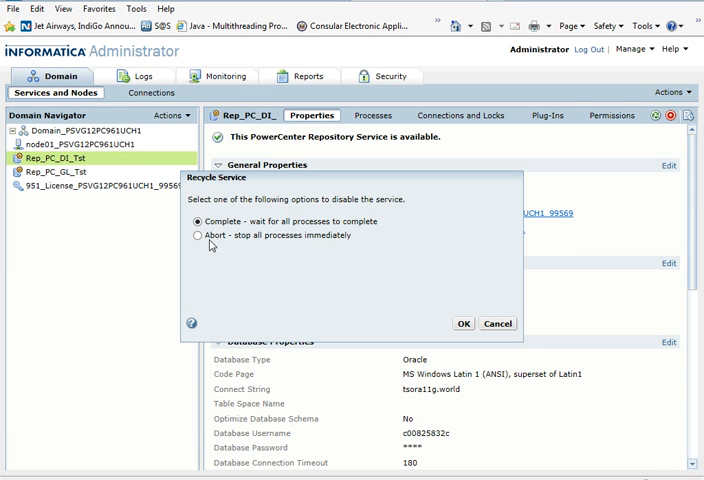
left_click(198, 235)
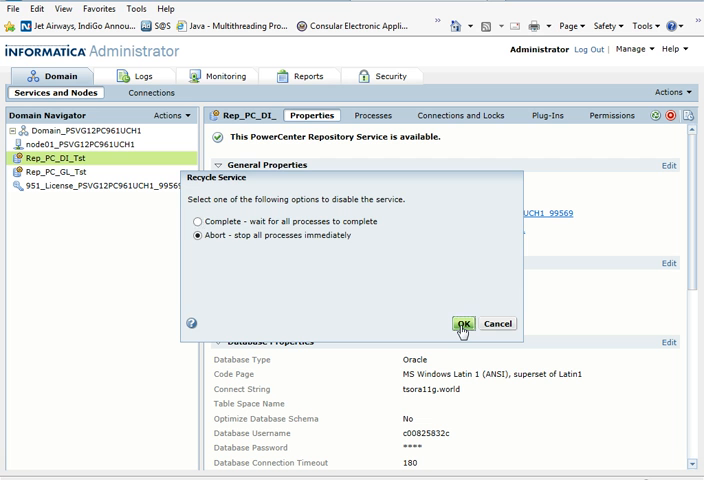
left_click(462, 323)
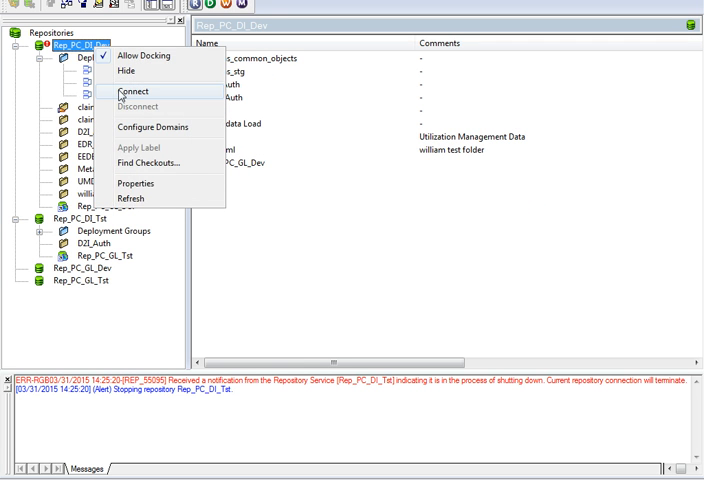
Disconnect and log back in to Rep_PC_DI_Tst, then choose typical copy options.
left_click(140, 92)
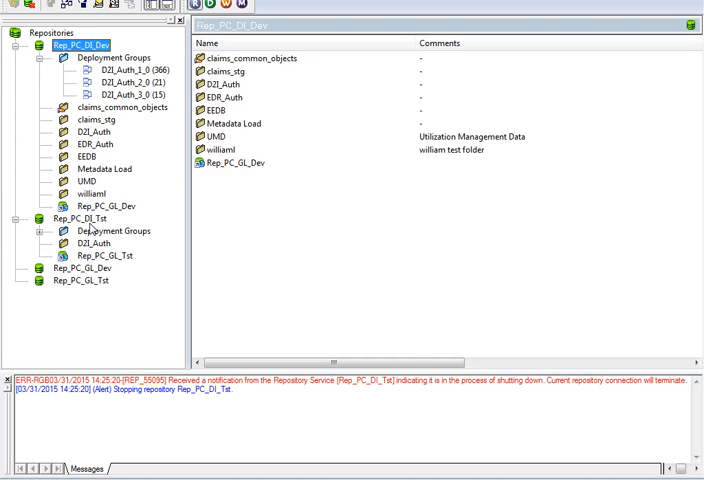
right_click(72, 218)
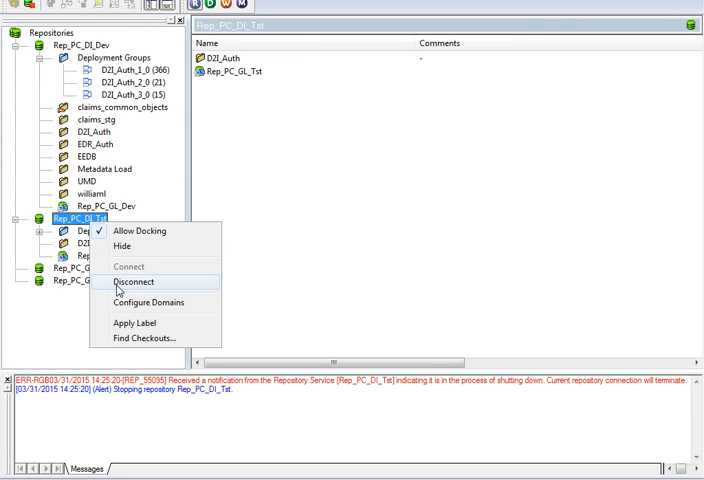
mouse_move(135, 293)
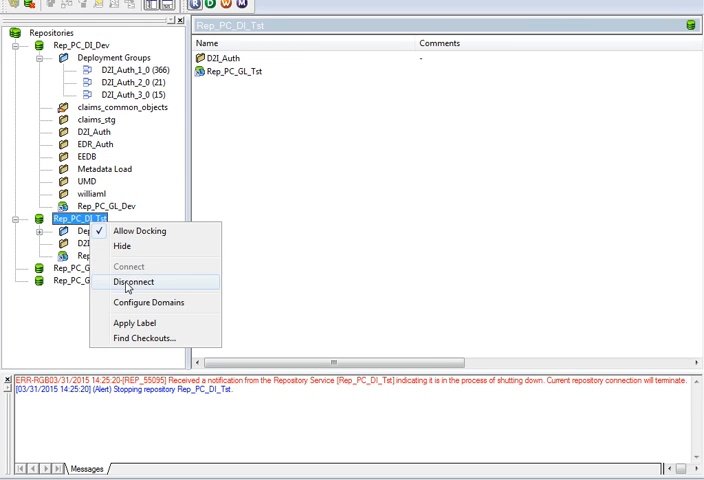
left_click(132, 289)
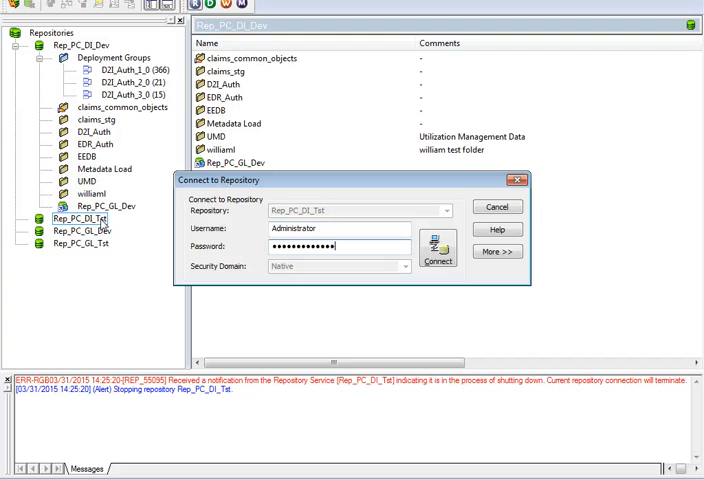
left_click(437, 254)
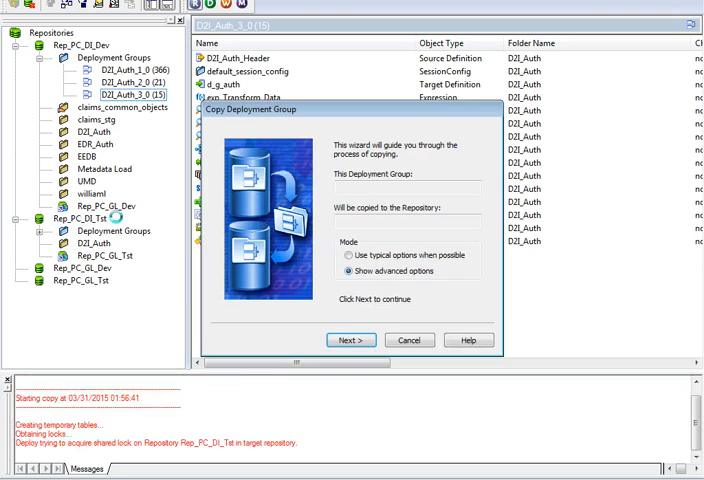
left_click(349, 254)
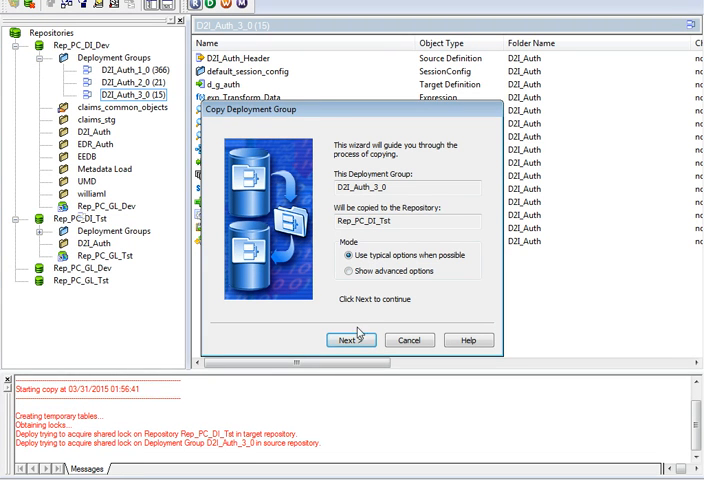